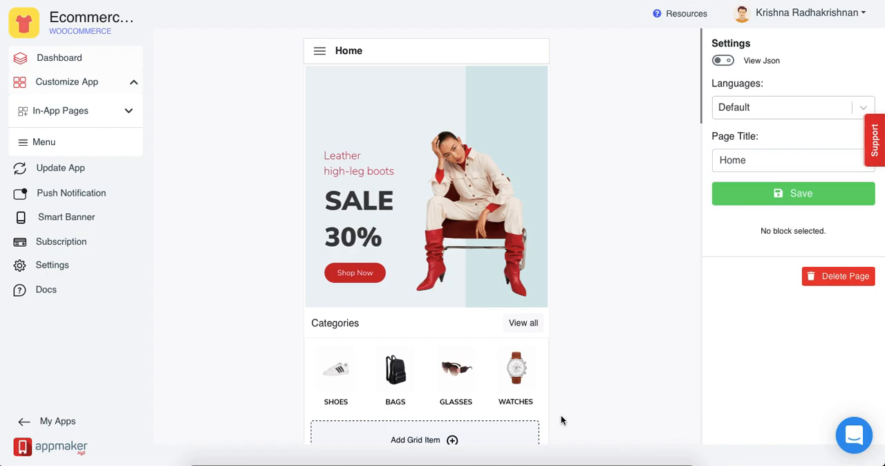
mouse_move(736, 97)
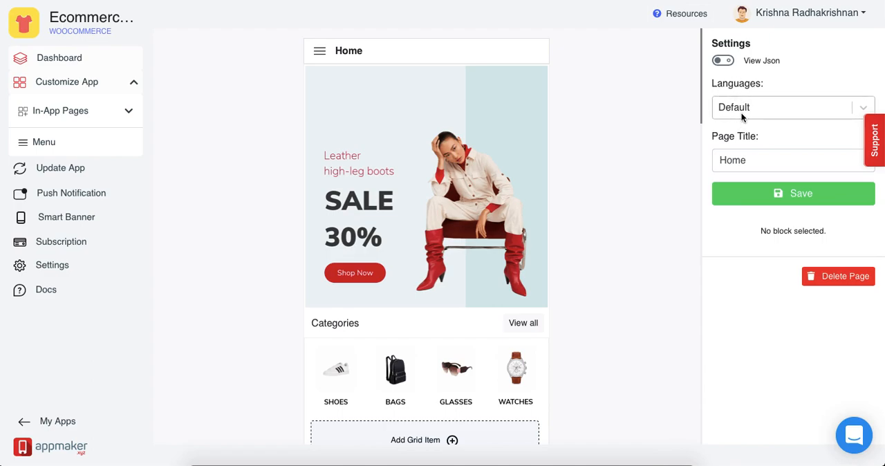
mouse_move(510, 271)
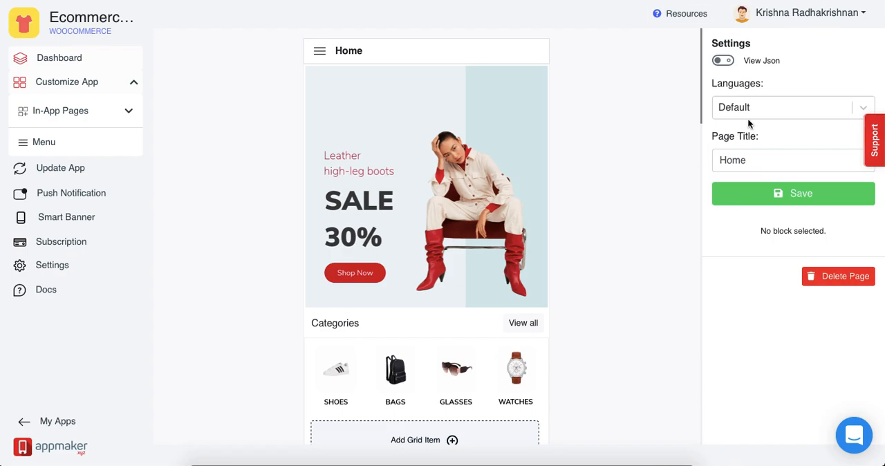
Check the Home page's available language versions without switching
left_click(791, 108)
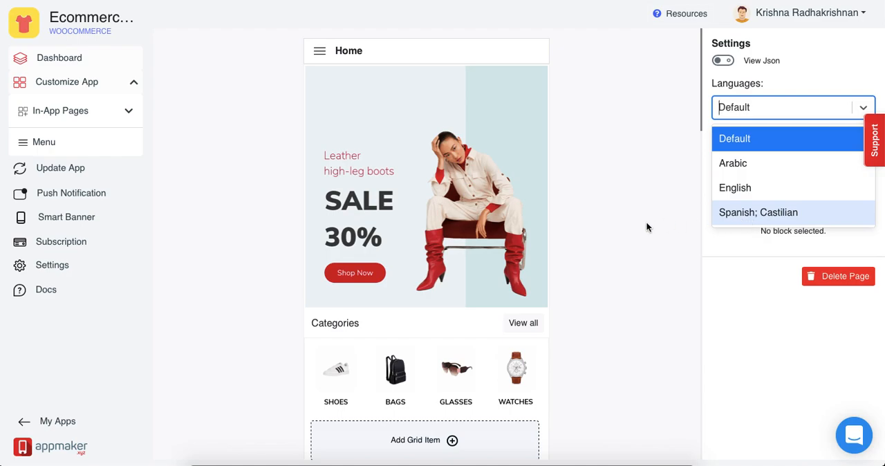
left_click(733, 138)
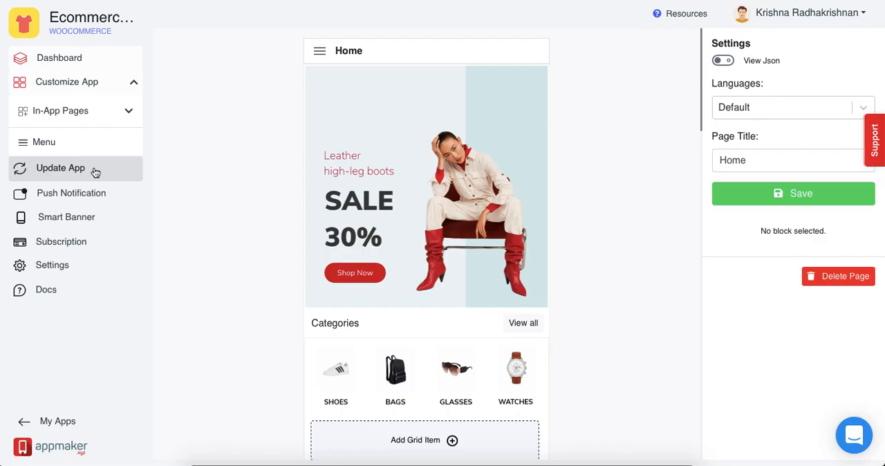
Add French to the app's languages in Update App settings and submit
left_click(60, 169)
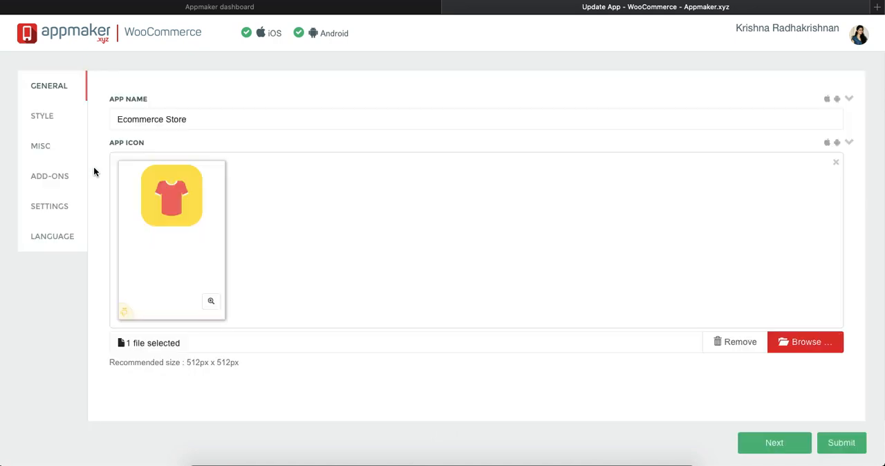
left_click(53, 235)
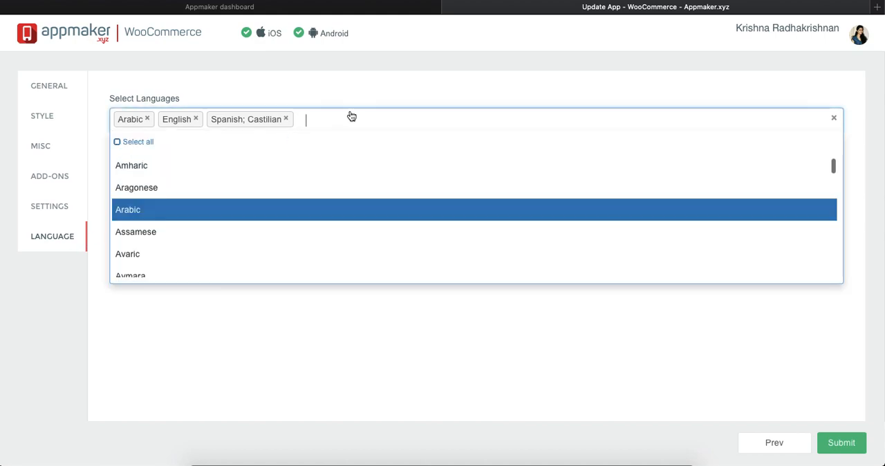
type("french")
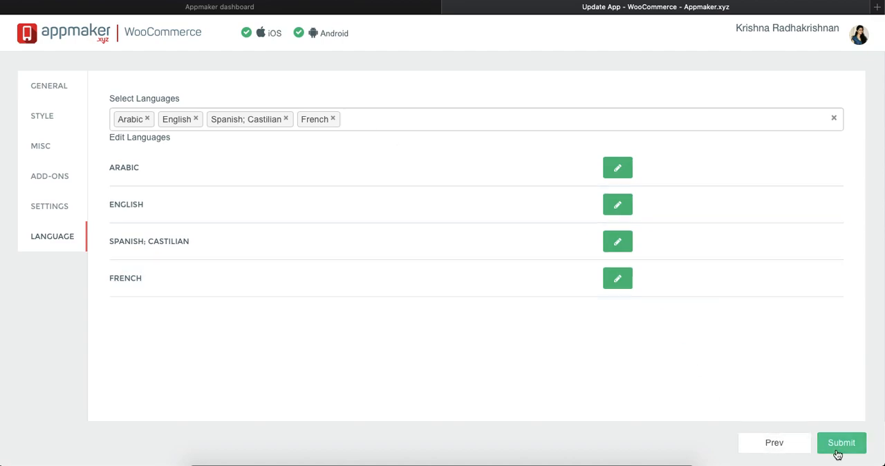
left_click(840, 443)
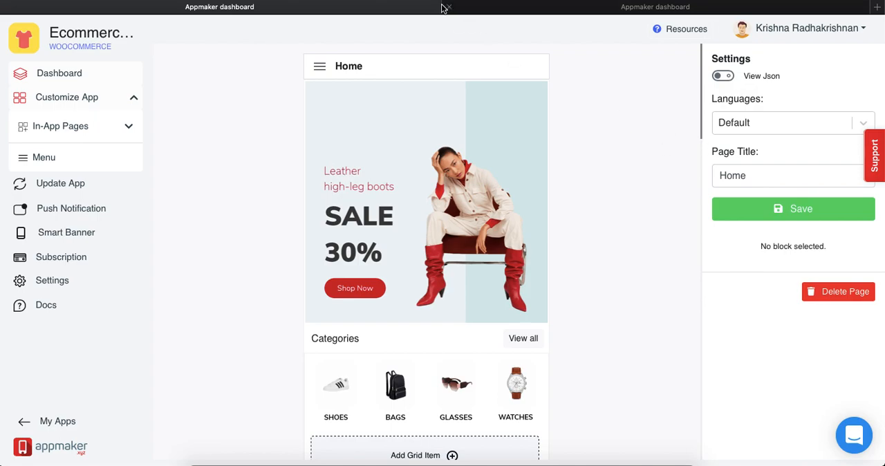
mouse_move(572, 41)
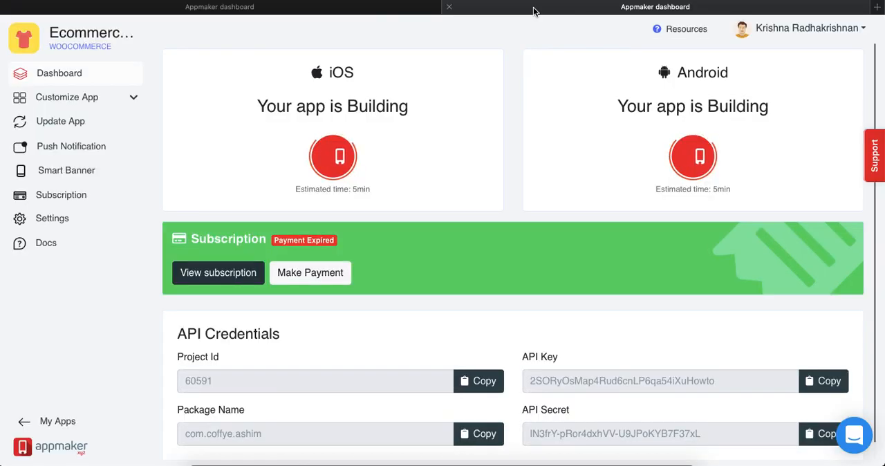
Reopen the Home in-app page and switch to its Arabic version
left_click(67, 97)
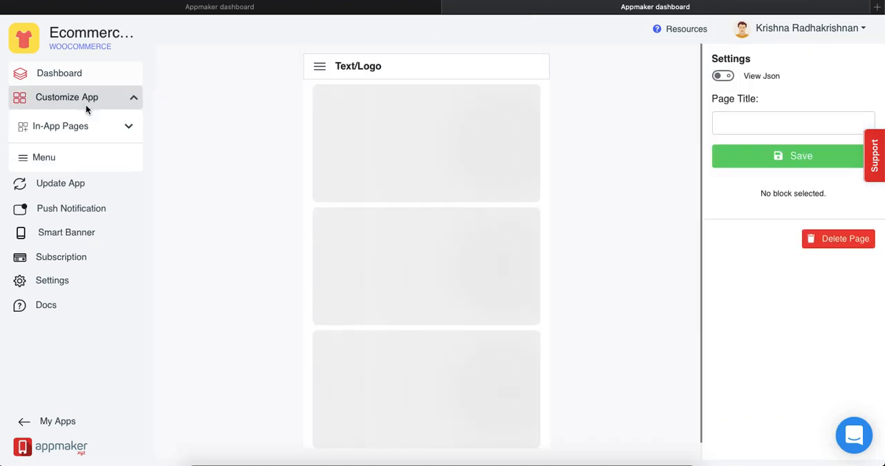
mouse_move(191, 188)
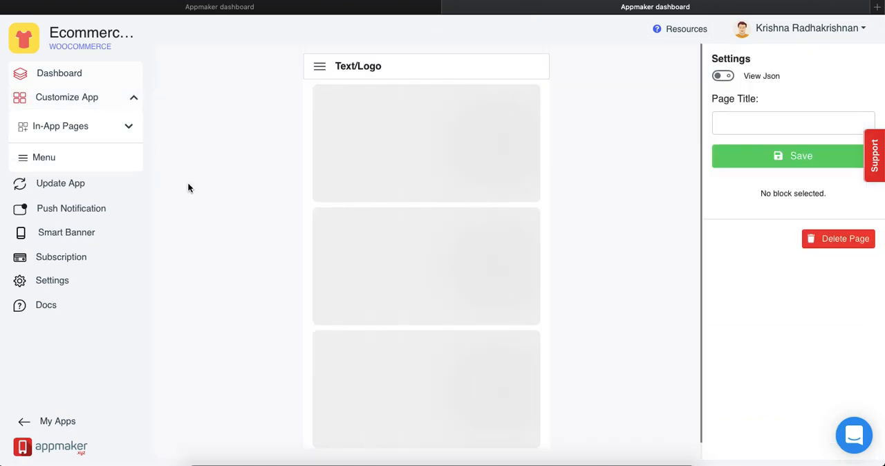
left_click(61, 125)
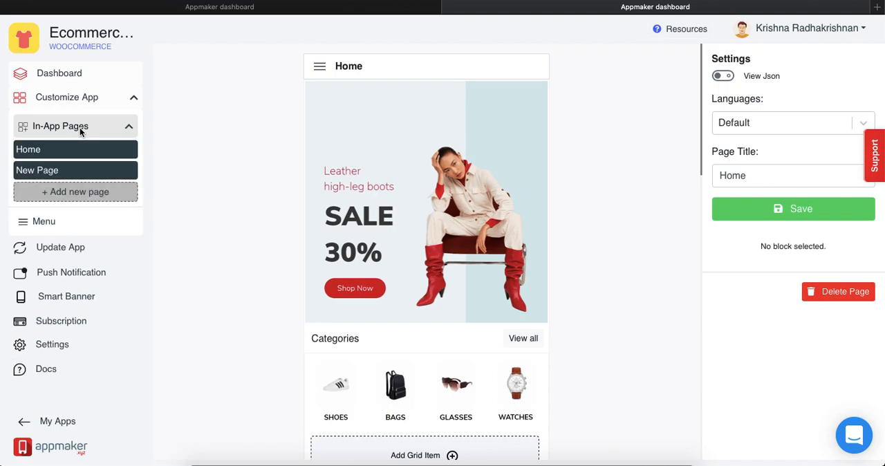
left_click(60, 126)
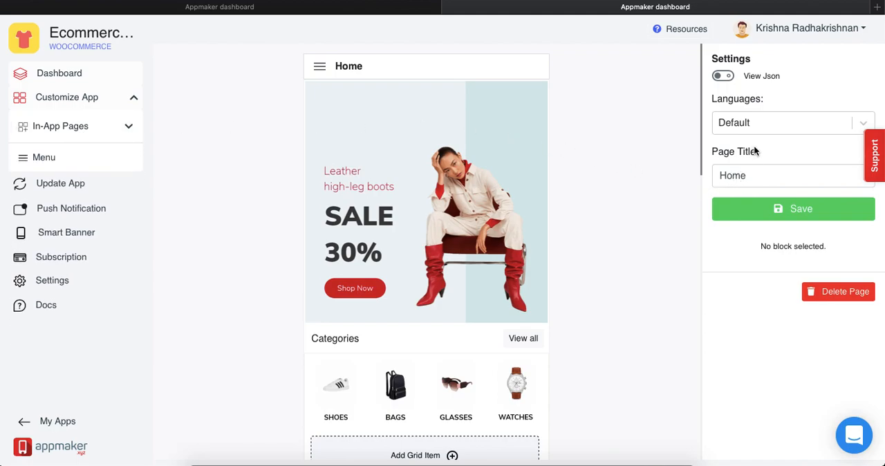
left_click(793, 121)
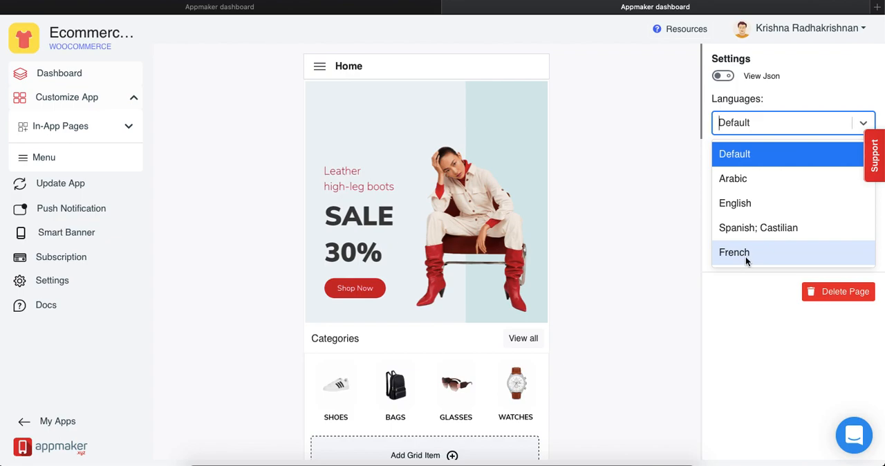
mouse_move(732, 178)
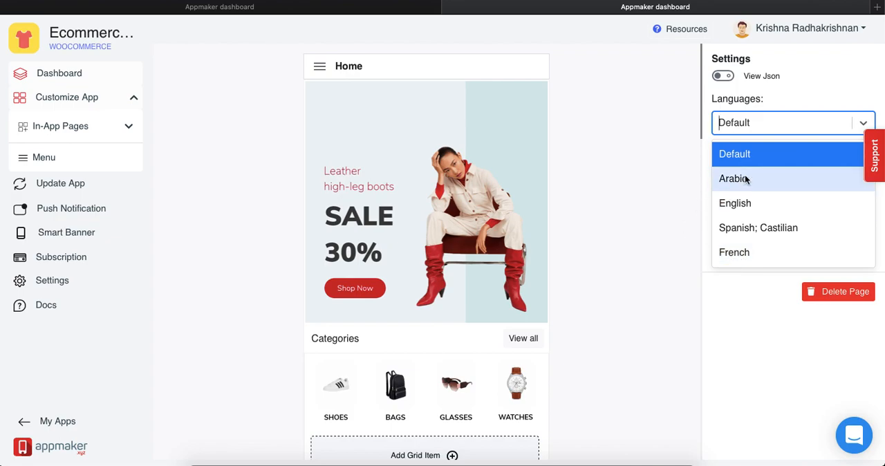
left_click(732, 178)
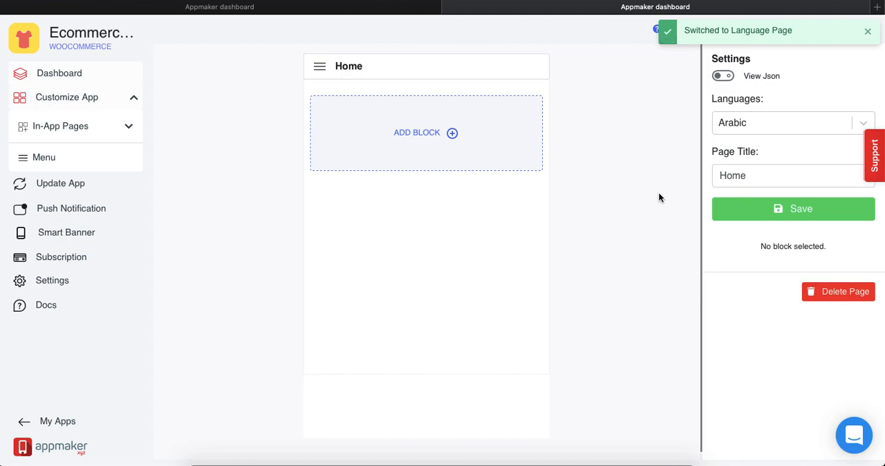
mouse_move(443, 138)
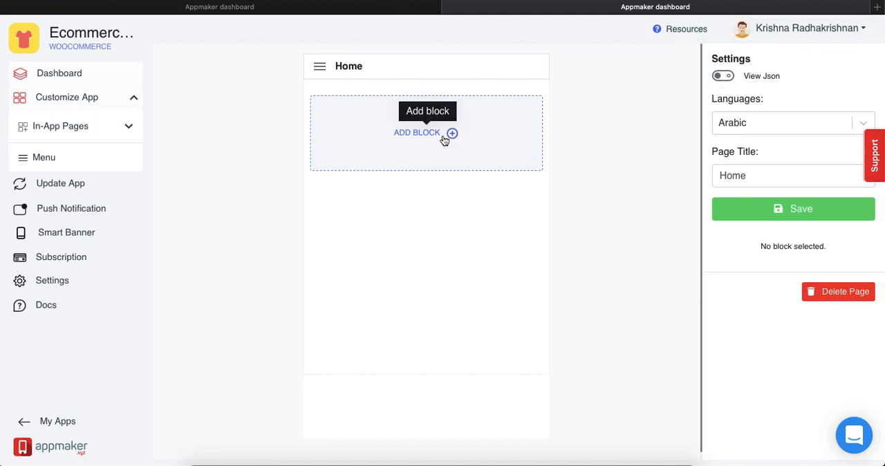
Bring up the block picker for the empty Arabic Home page
left_click(425, 133)
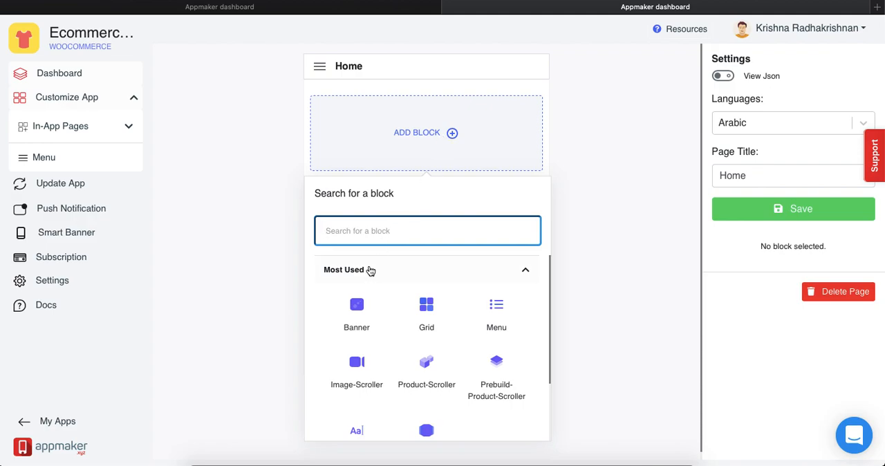
mouse_move(416, 378)
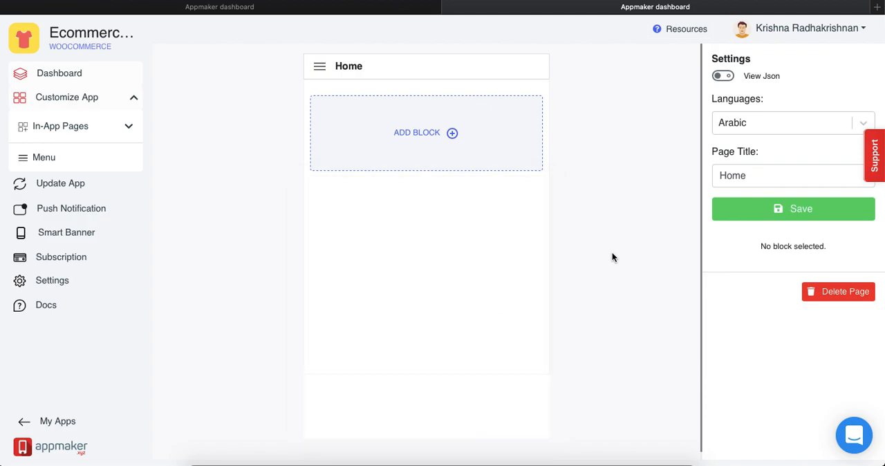
mouse_move(712, 145)
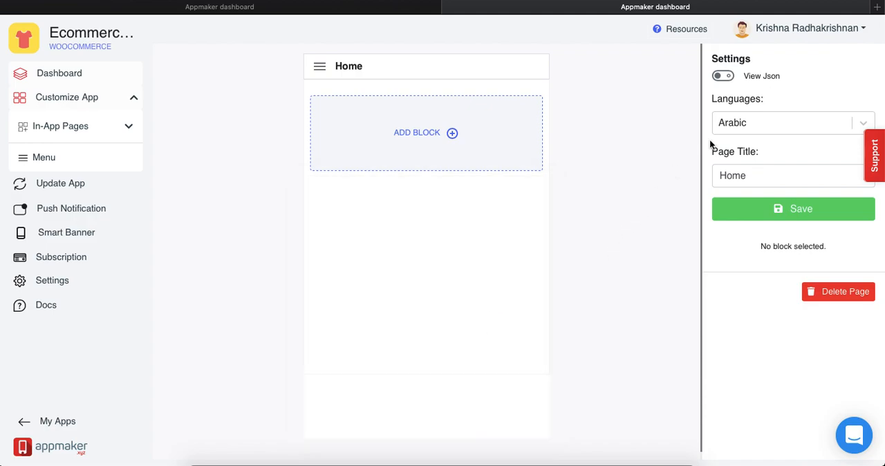
mouse_move(452, 132)
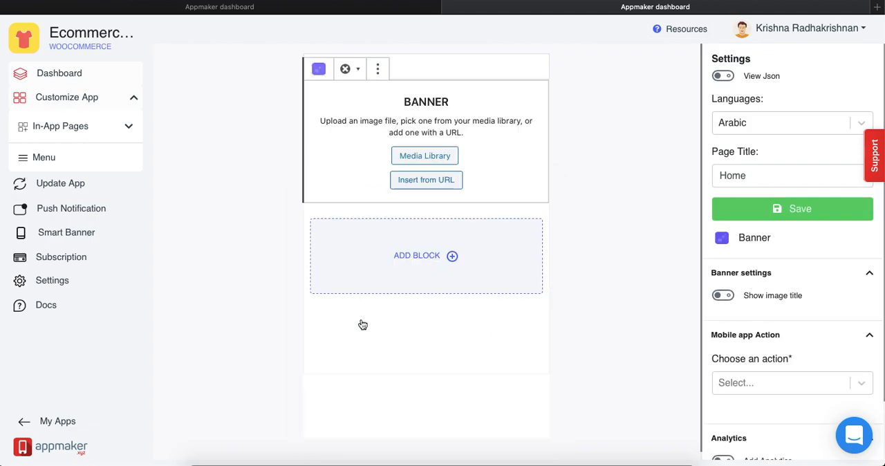
mouse_move(393, 232)
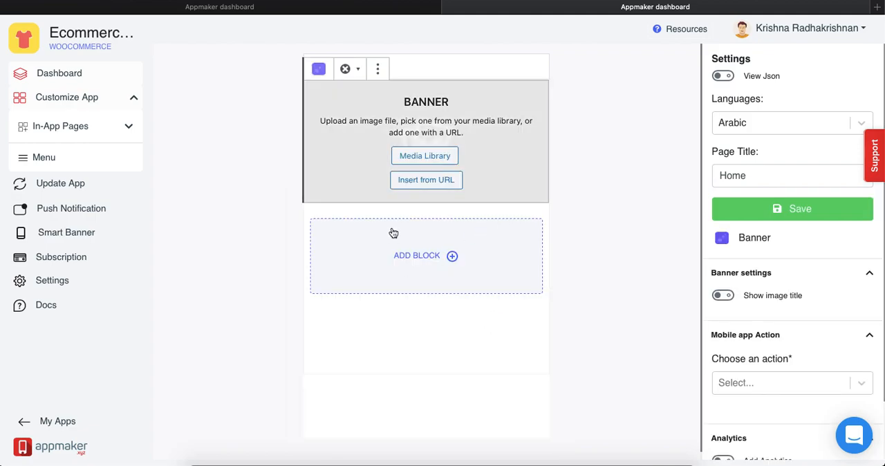
Insert the laptop image from the media library into the banner block
left_click(424, 155)
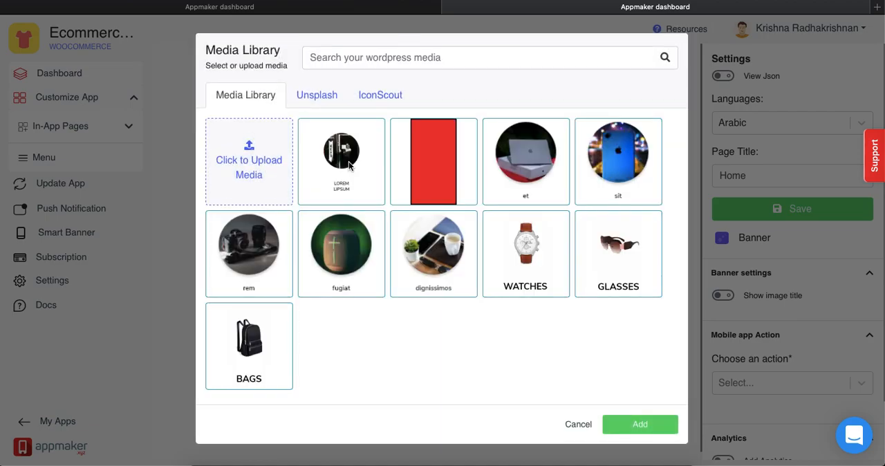
mouse_move(505, 136)
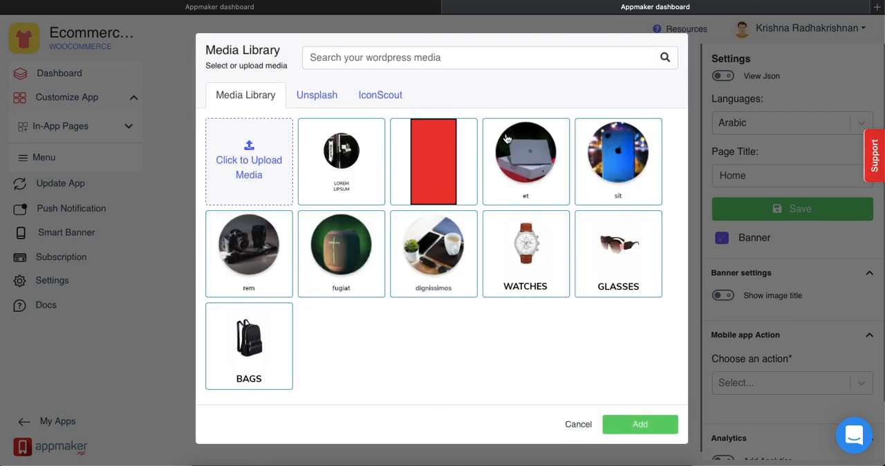
left_click(525, 152)
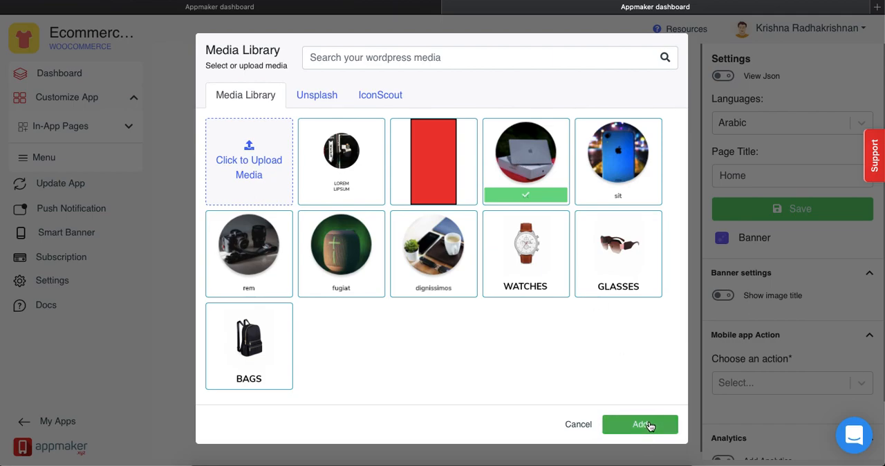
left_click(639, 423)
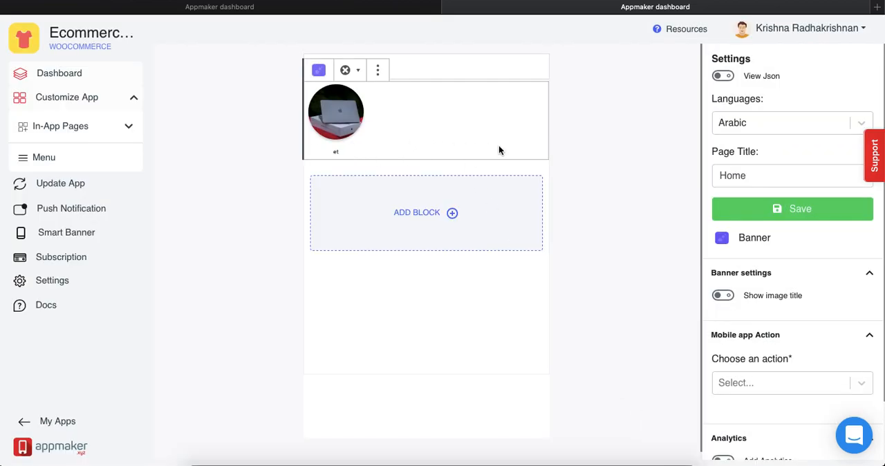
Set the banner action to Open Product with Tshirt and save the Arabic Home page
scroll("down", 3)
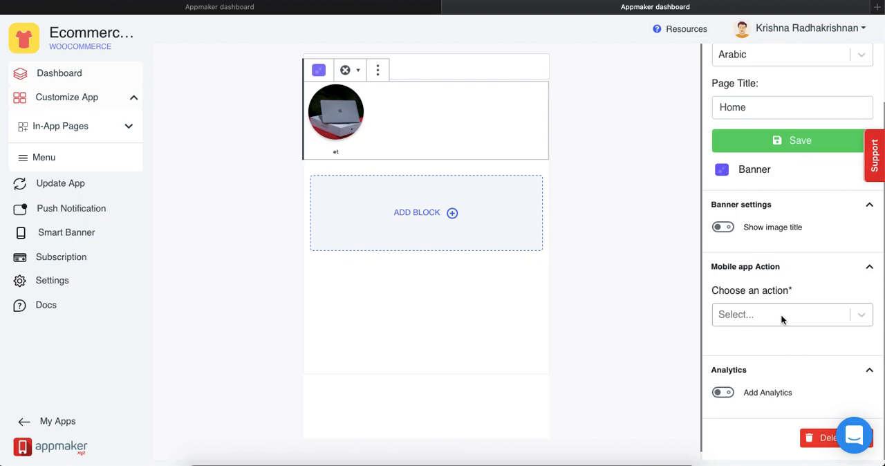
left_click(792, 314)
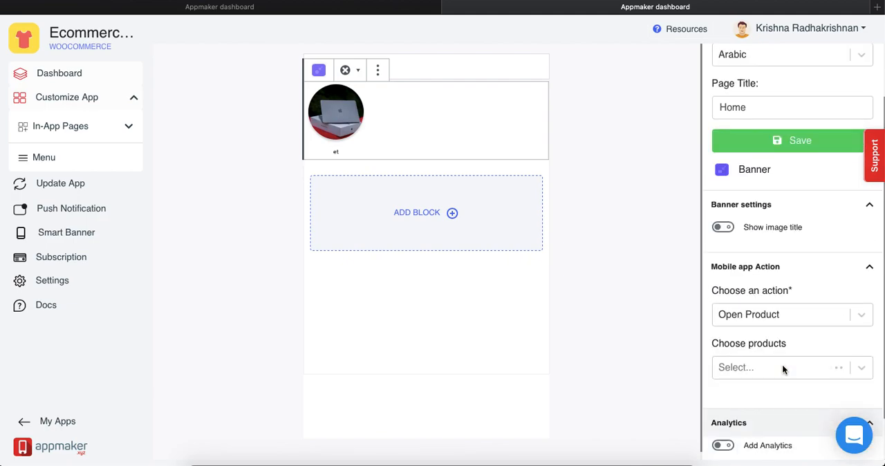
left_click(781, 368)
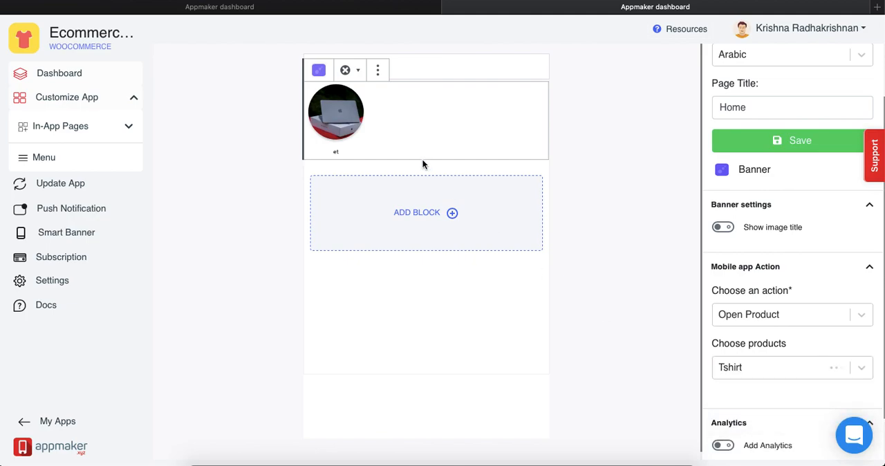
mouse_move(476, 174)
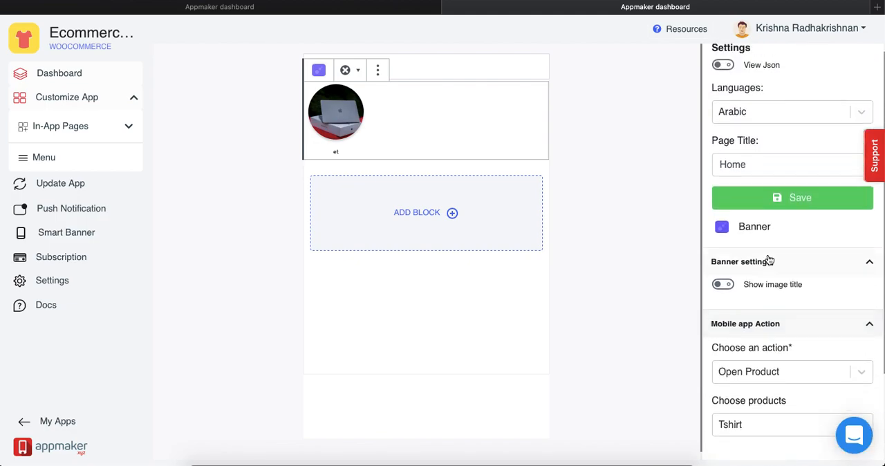
mouse_move(684, 191)
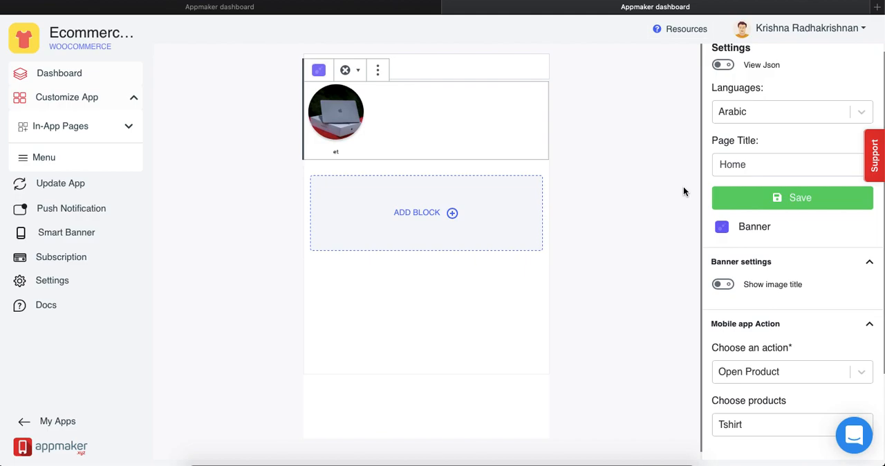
left_click(792, 197)
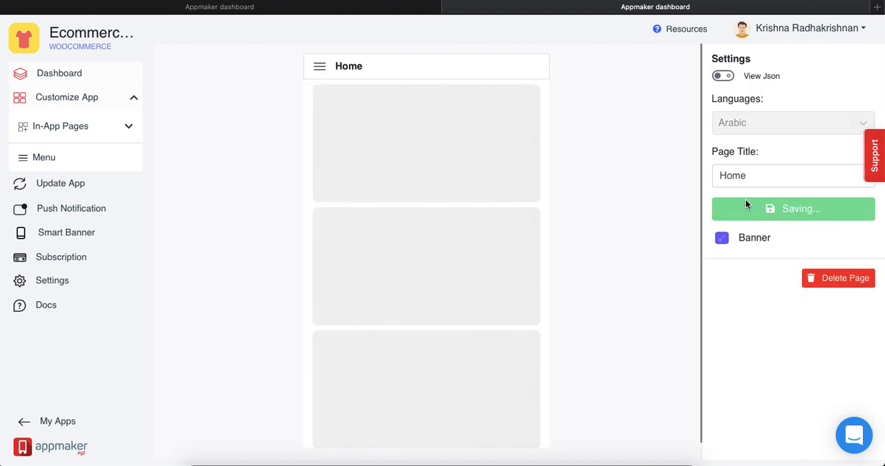